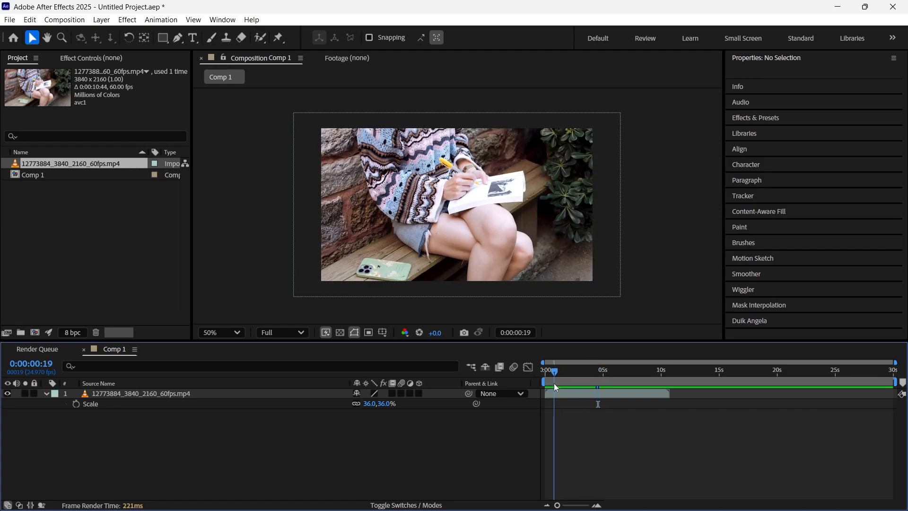
pyautogui.moveTo(590, 386)
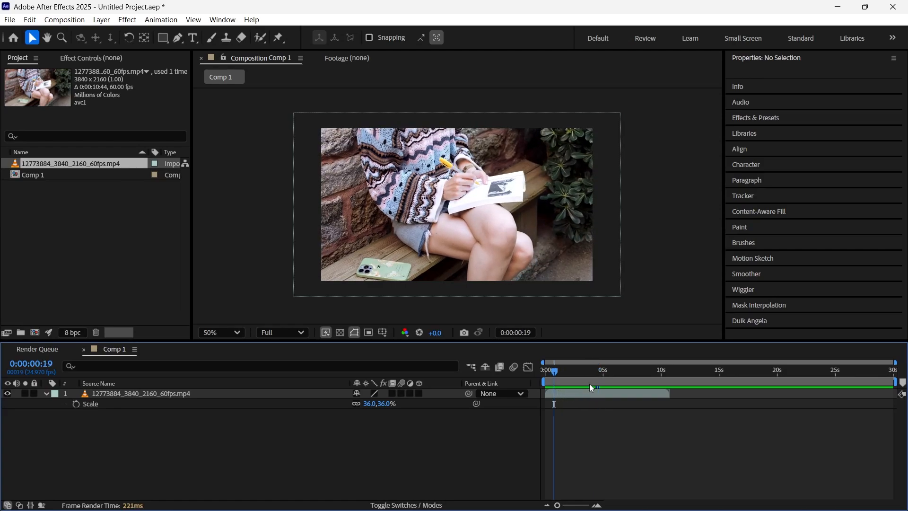
# Step: Select the clip layer at 0:00:04:01 and reach the Edit commands to trim it
pyautogui.click(590, 369)
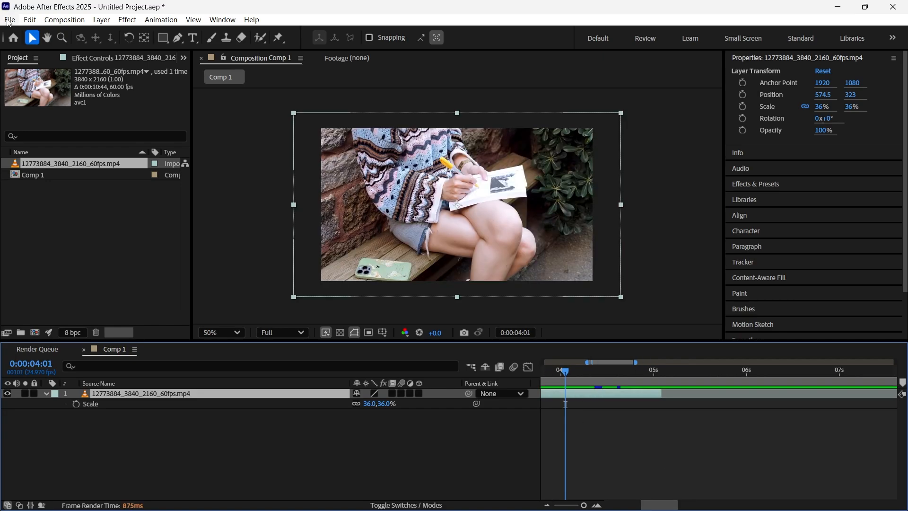
pyautogui.click(29, 19)
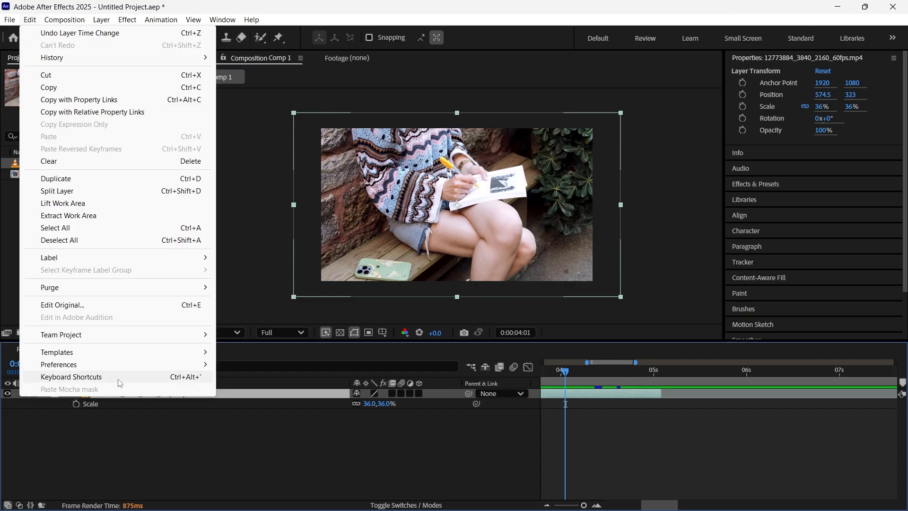
pyautogui.click(71, 377)
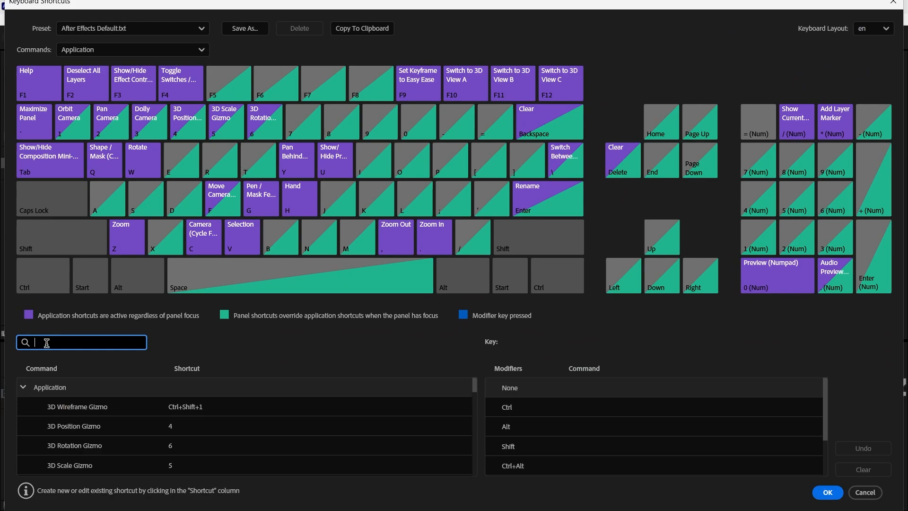
pyautogui.write('split')
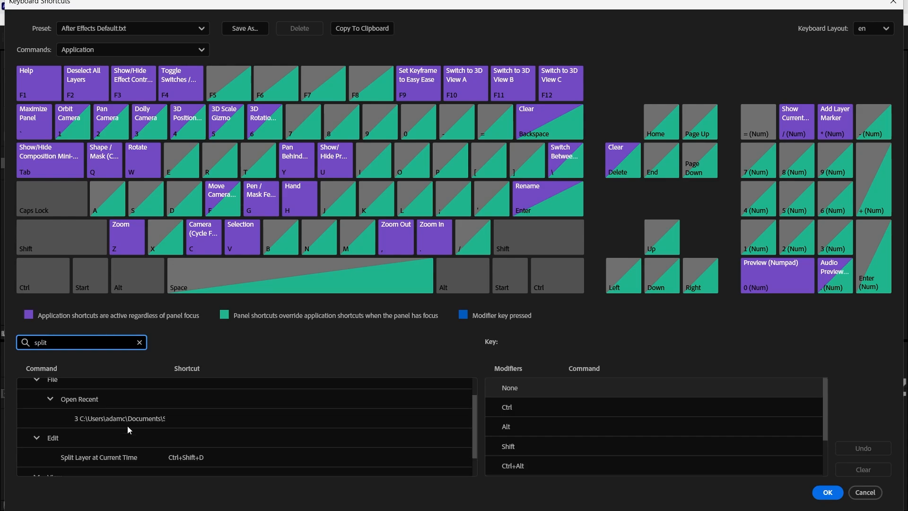
pyautogui.scroll(-3)
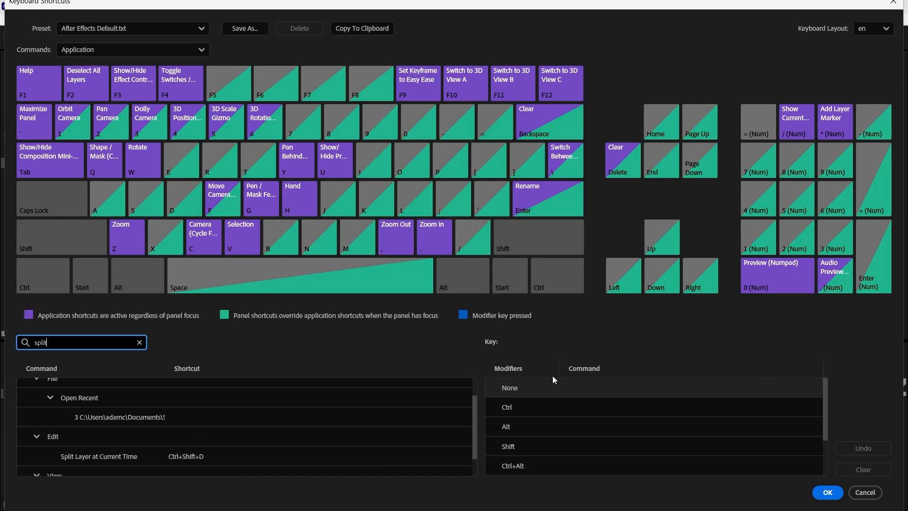
pyautogui.write('cut')
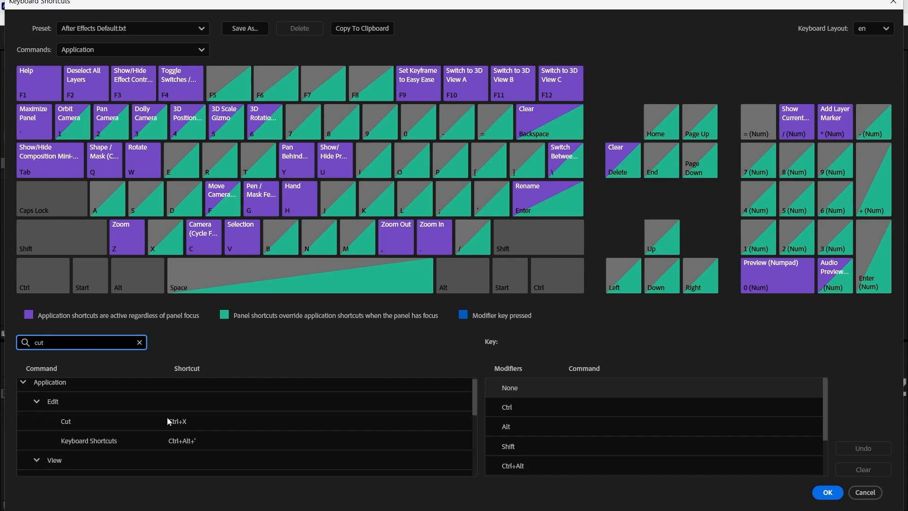
pyautogui.scroll(-3)
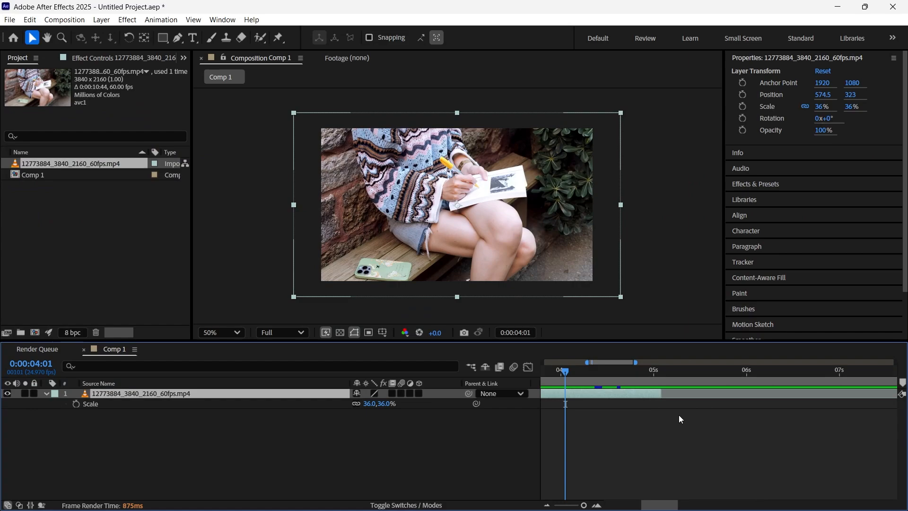
pyautogui.moveTo(609, 371)
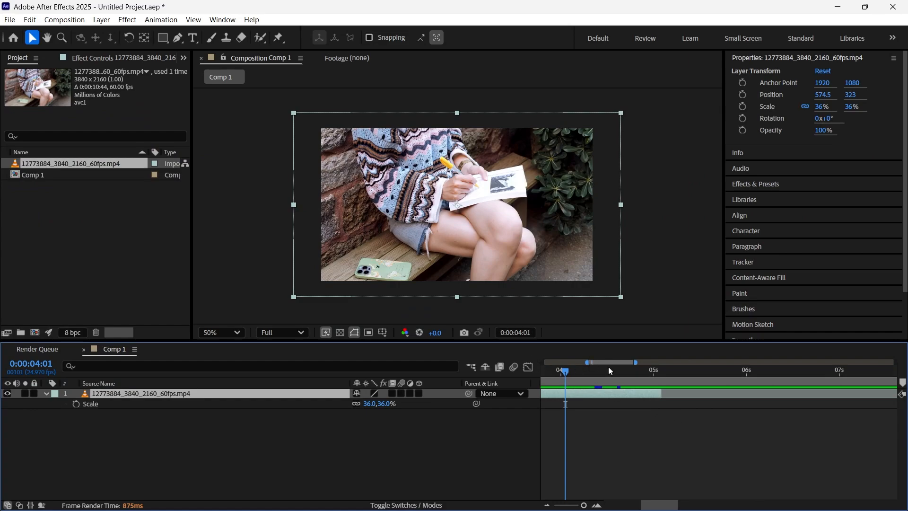
pyautogui.moveTo(352, 455)
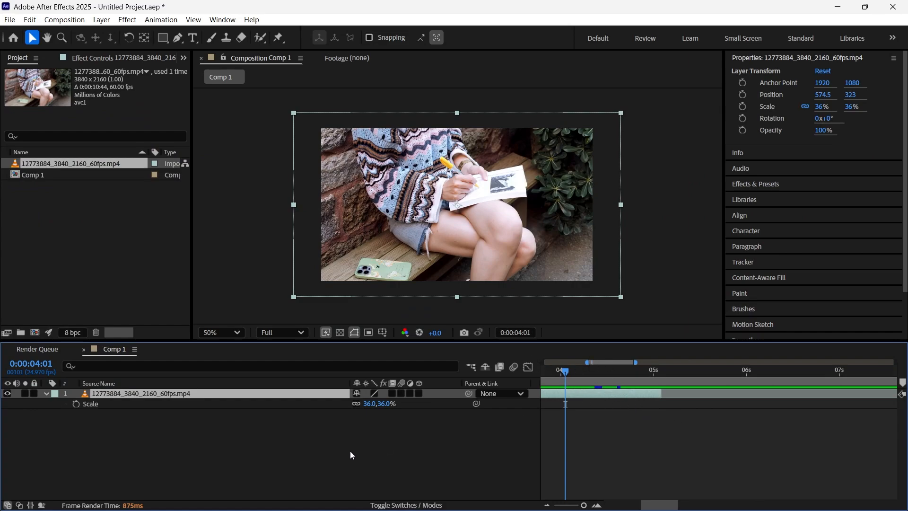
pyautogui.moveTo(197, 397)
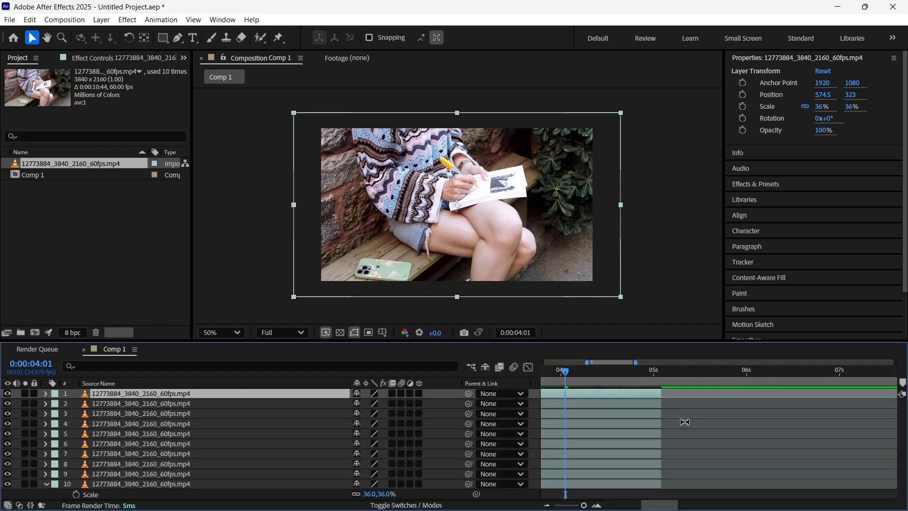
pyautogui.moveTo(357, 445)
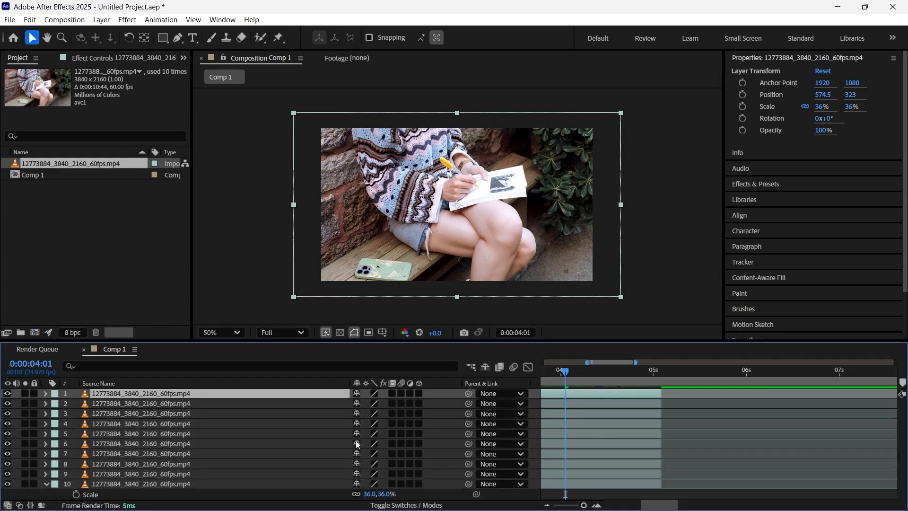